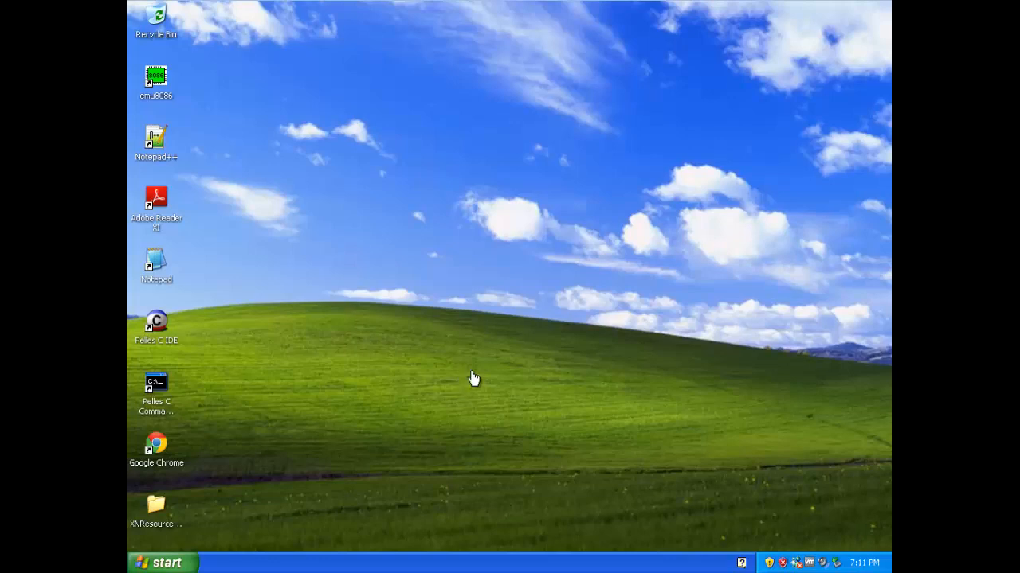
mouse_move(495, 360)
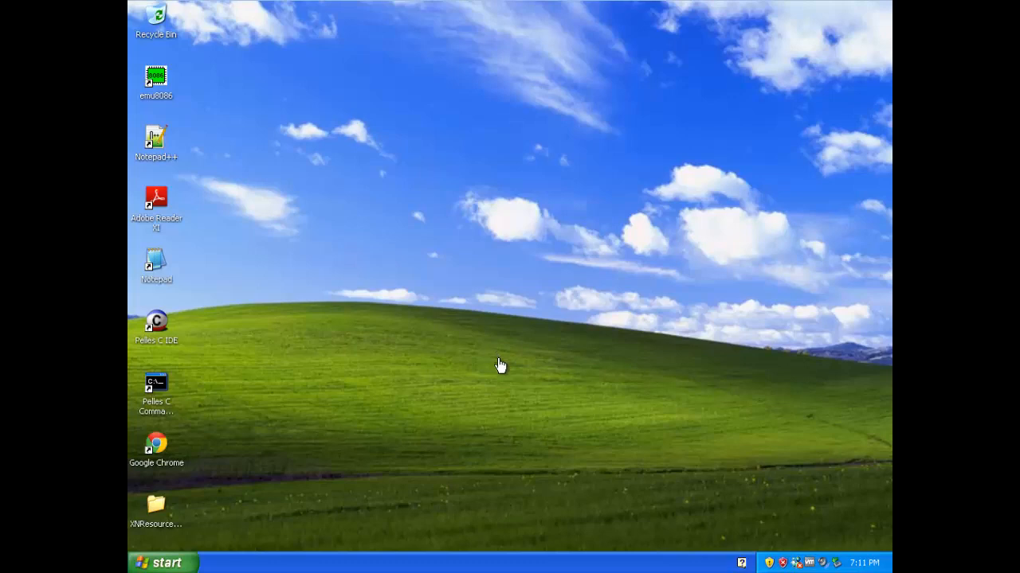
mouse_move(500, 357)
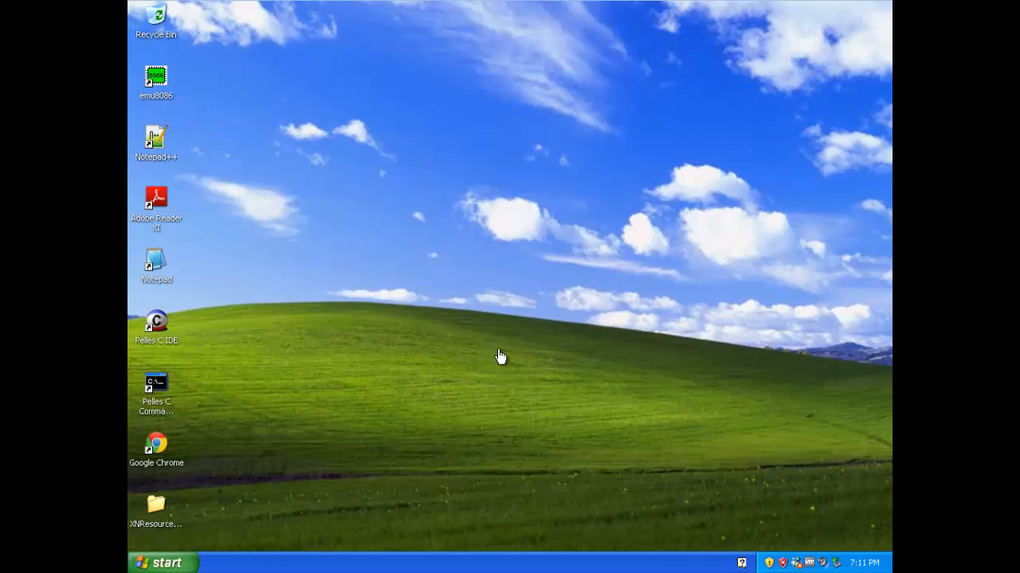
mouse_move(389, 558)
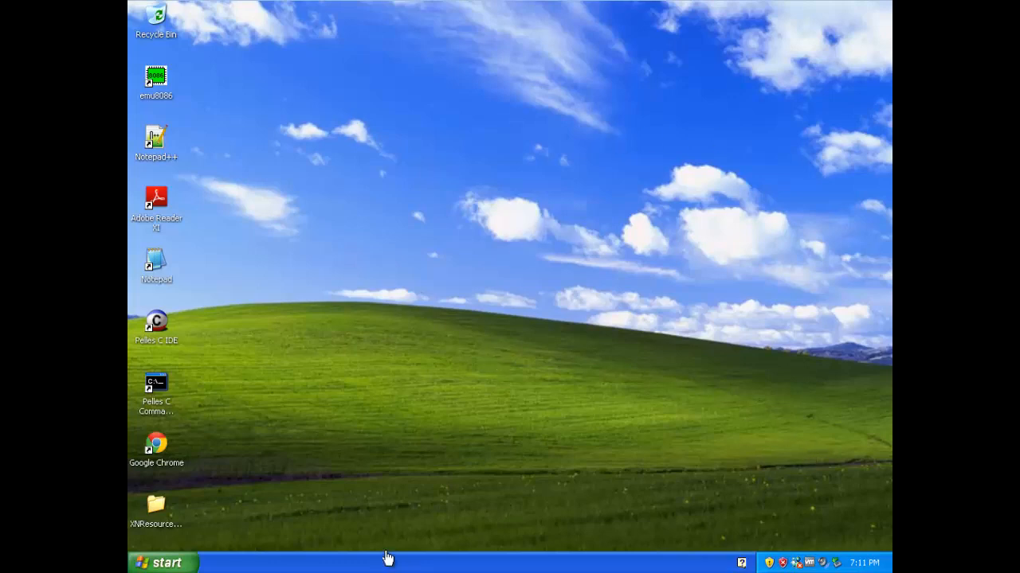
mouse_move(390, 368)
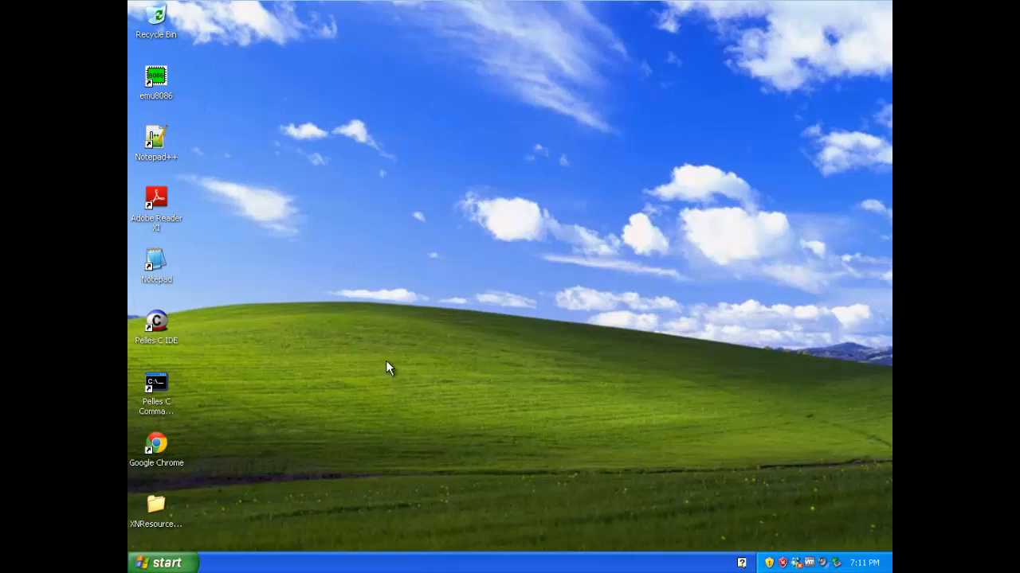
mouse_move(167, 513)
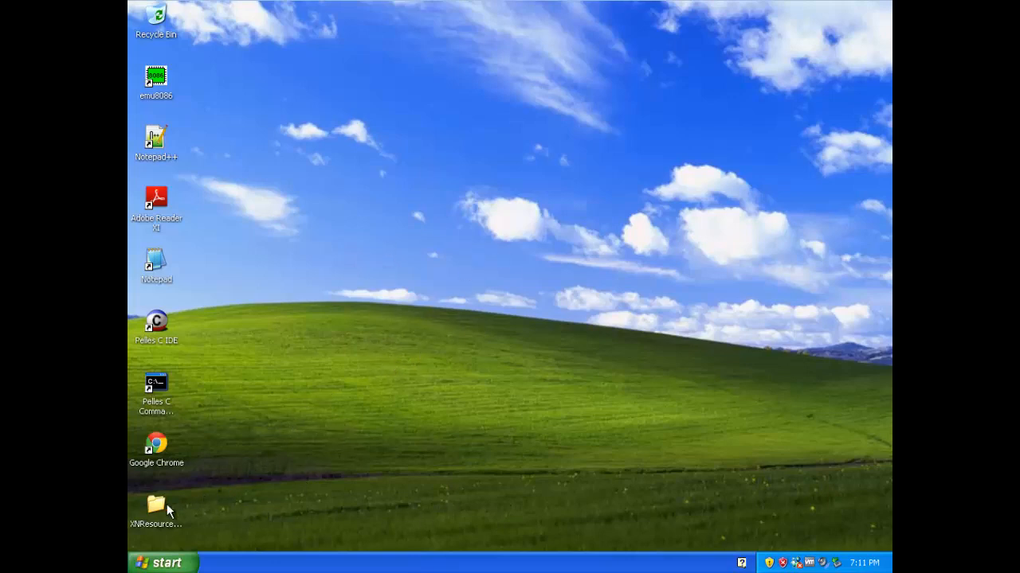
Step: Move the XNResourceEditorPortable folder from the icon column onto the open desktop
left_click_drag(156, 506, 332, 390)
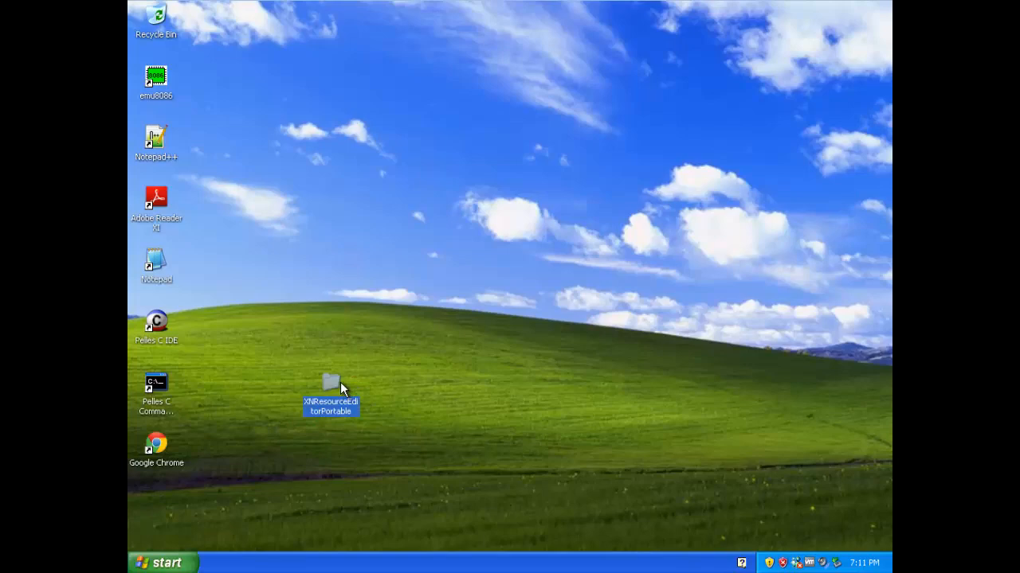
mouse_move(311, 401)
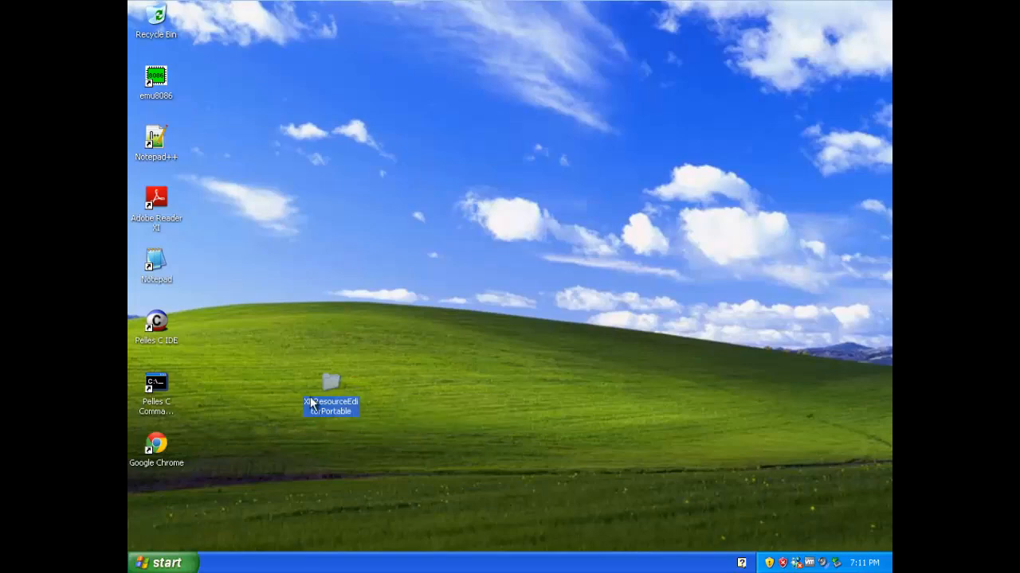
Step: Launch the resource editor and load C:\WINDOWS\system32\calc.exe for editing
double_click(331, 387)
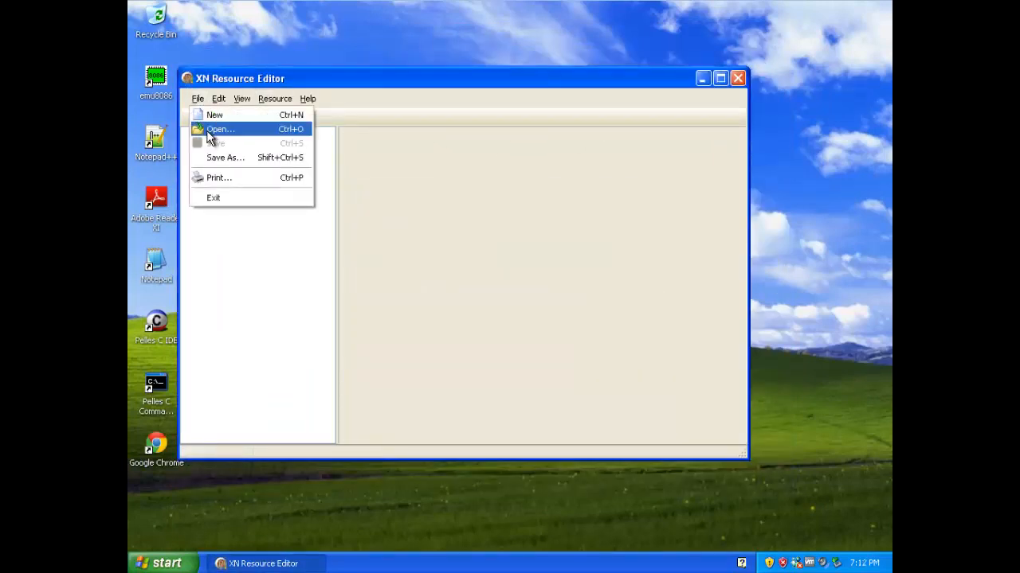
left_click(220, 129)
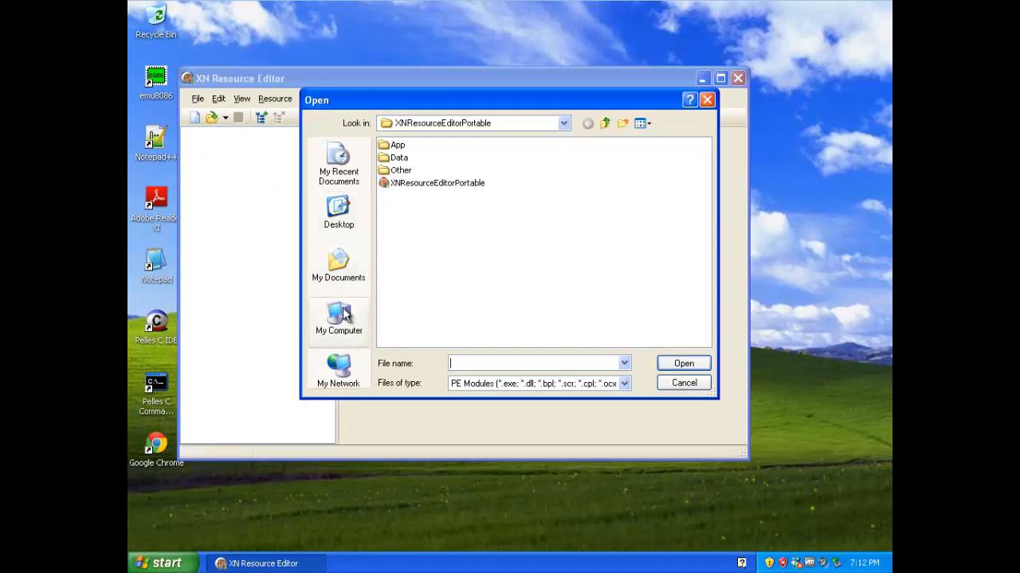
left_click(338, 319)
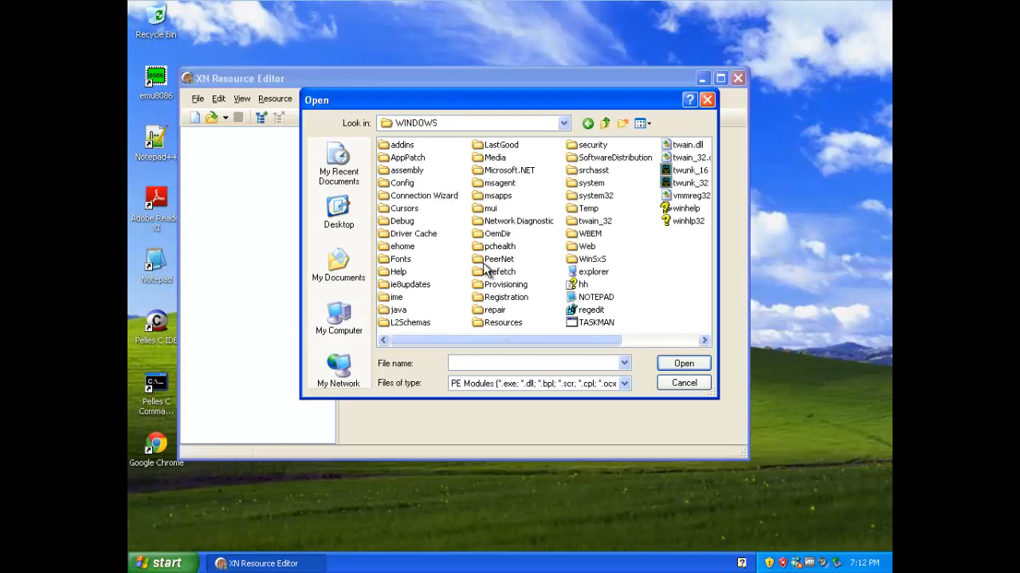
double_click(589, 194)
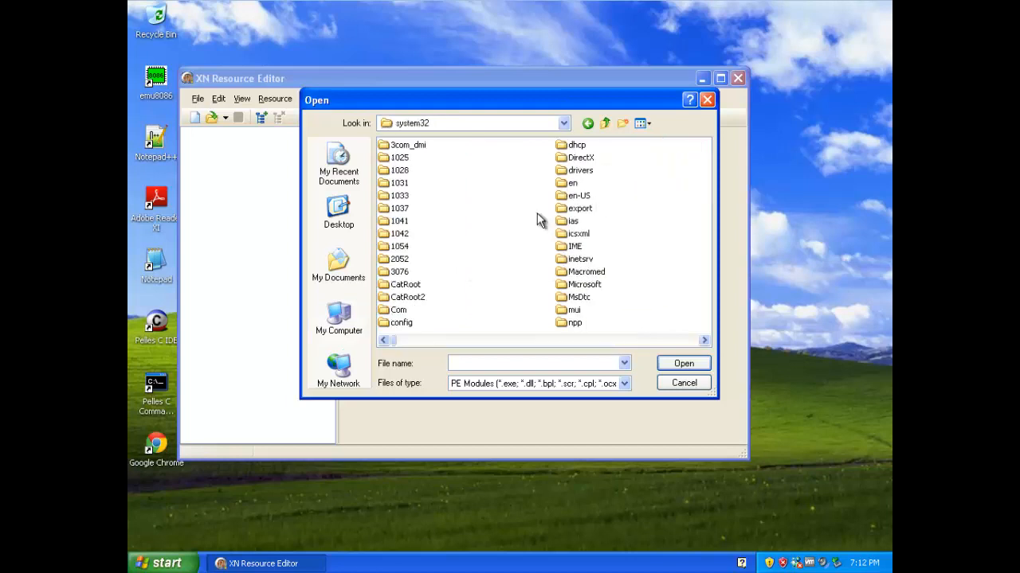
mouse_move(634, 400)
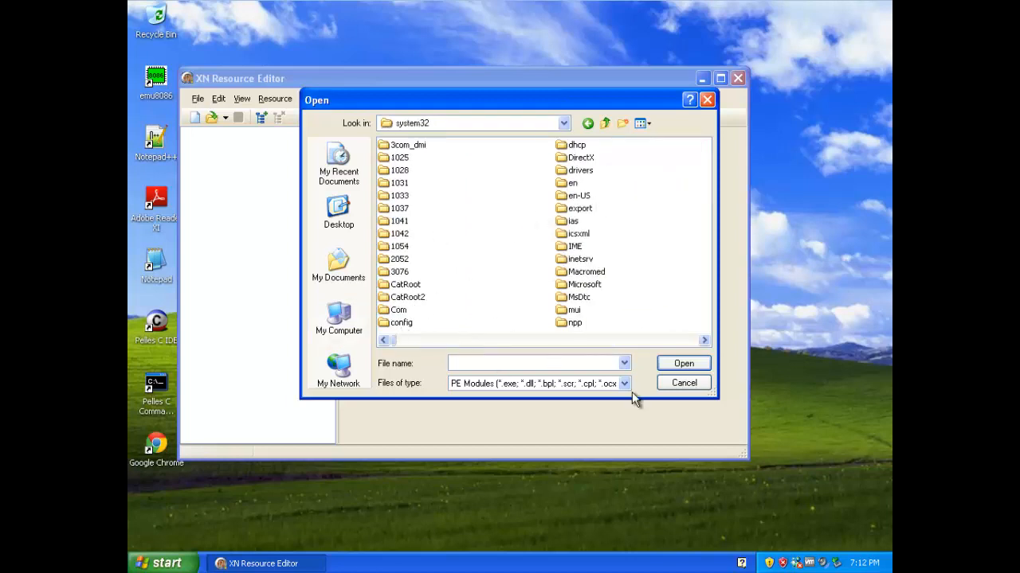
left_click(682, 364)
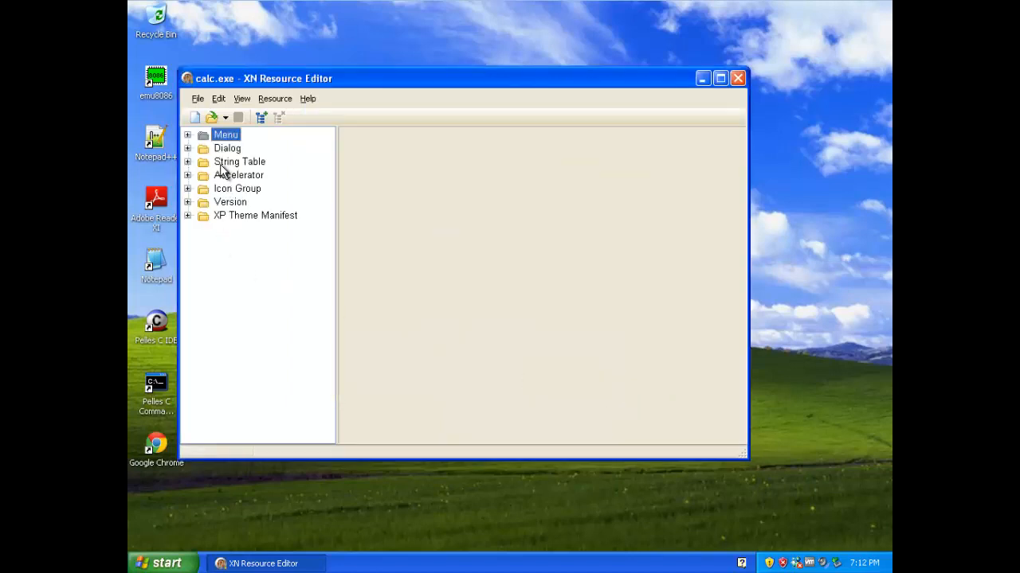
mouse_move(223, 67)
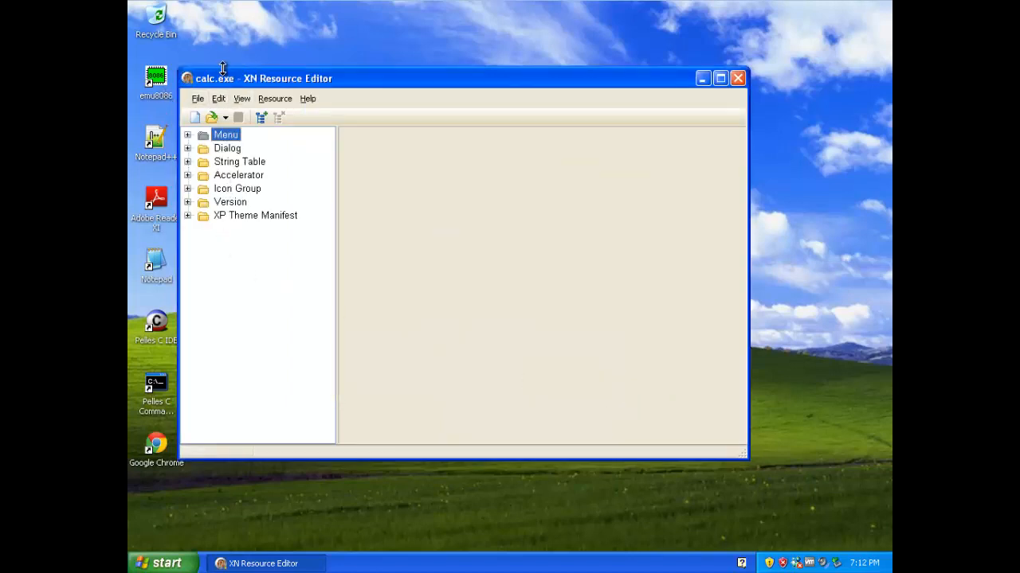
Step: Expand calc.exe's Menu resources and preview menus 106 and 107 (Edit, View, Help)
left_click(188, 133)
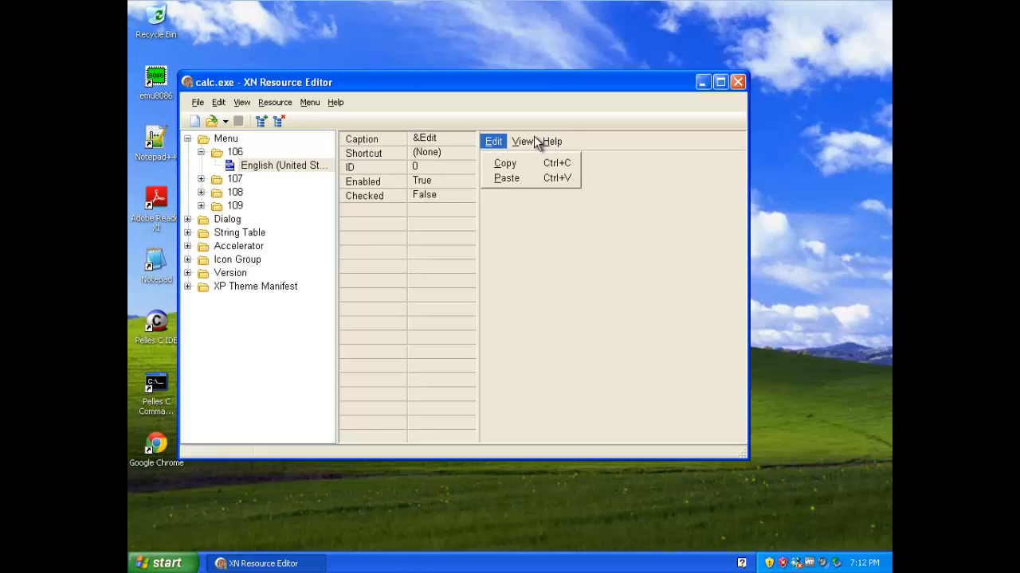
left_click(551, 142)
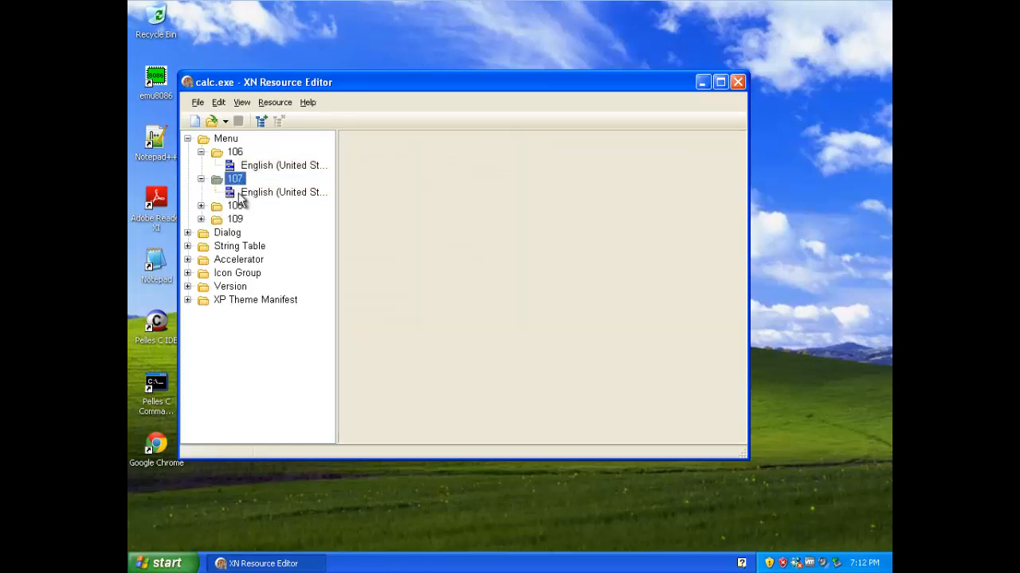
Step: View dialog 101, dismiss the window-class error, and reveal the String Table entries 1–6
left_click(187, 232)
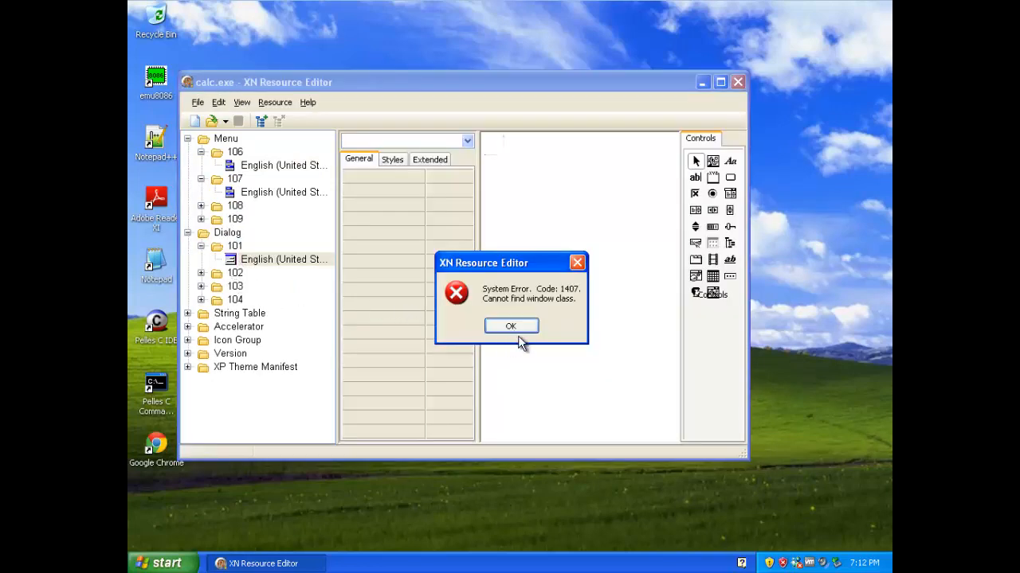
left_click(510, 325)
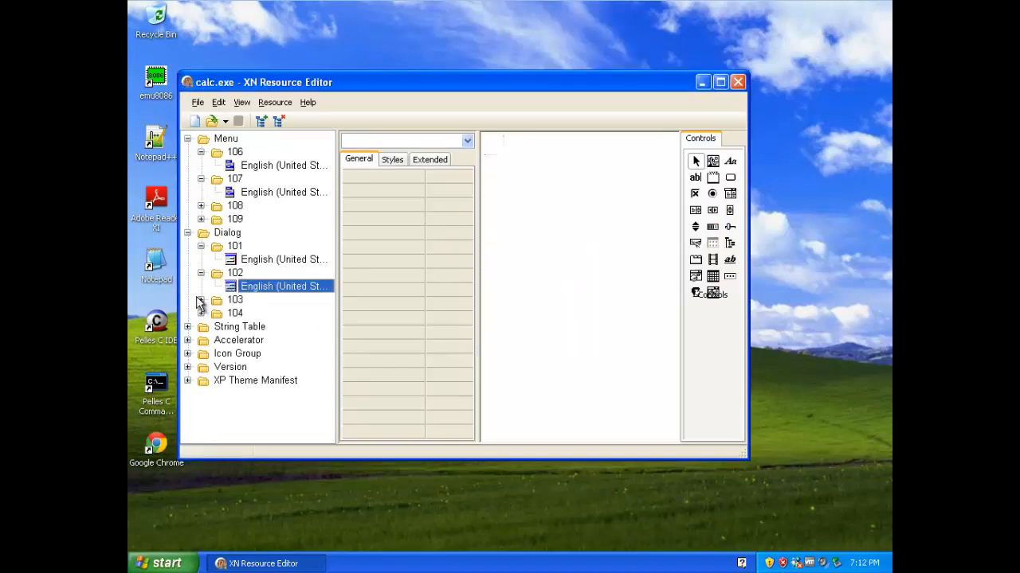
left_click(201, 325)
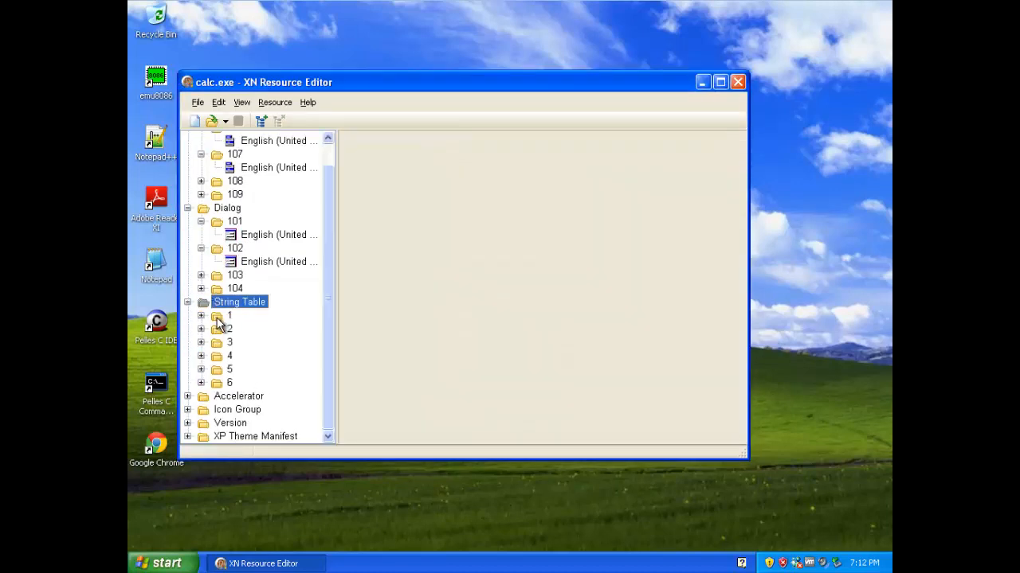
Step: Show string tables 1 and 2 (Backspace, Mod, sin, pi) and expand table 3
left_click(201, 316)
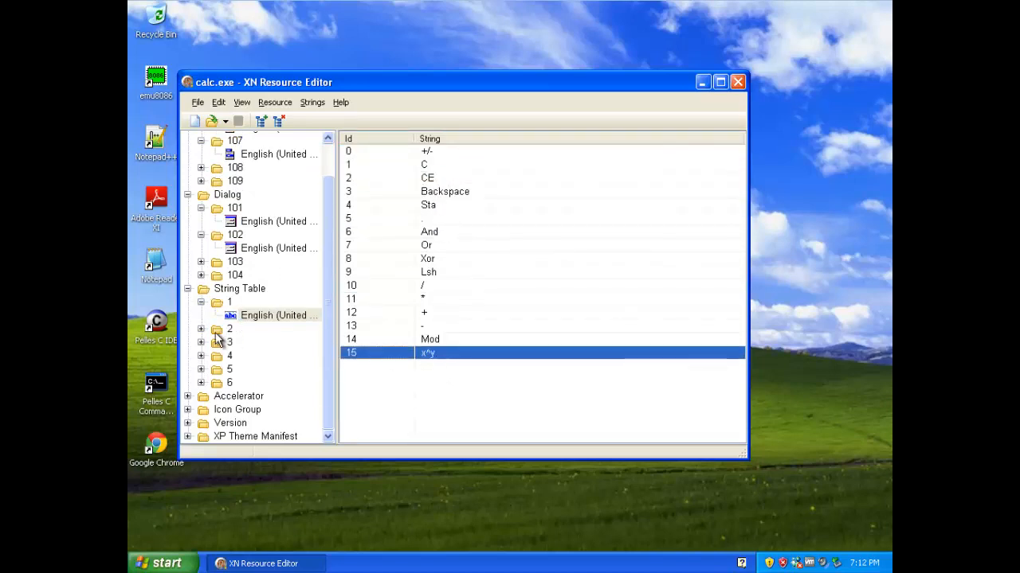
left_click(279, 328)
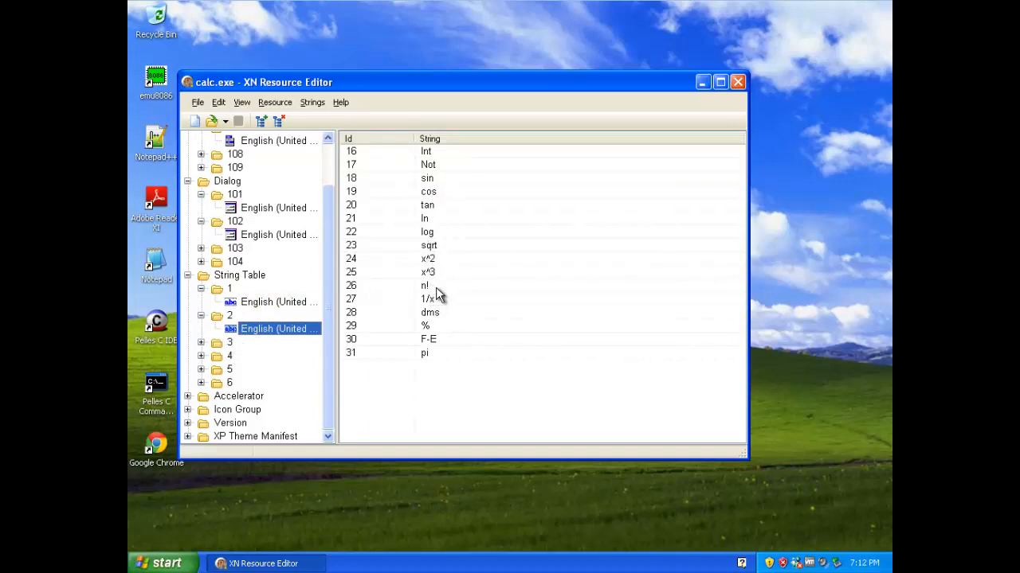
mouse_move(459, 382)
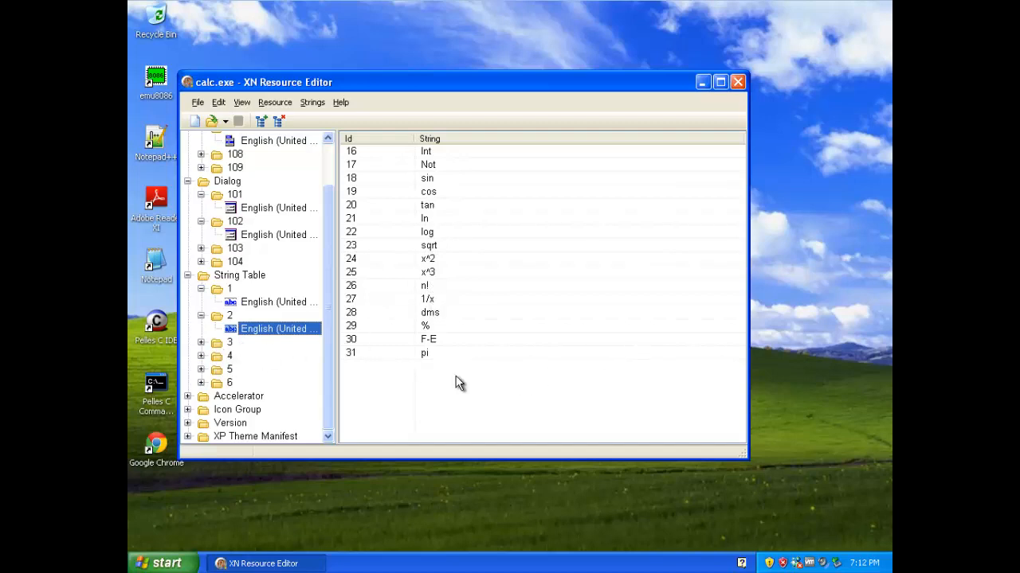
left_click(278, 341)
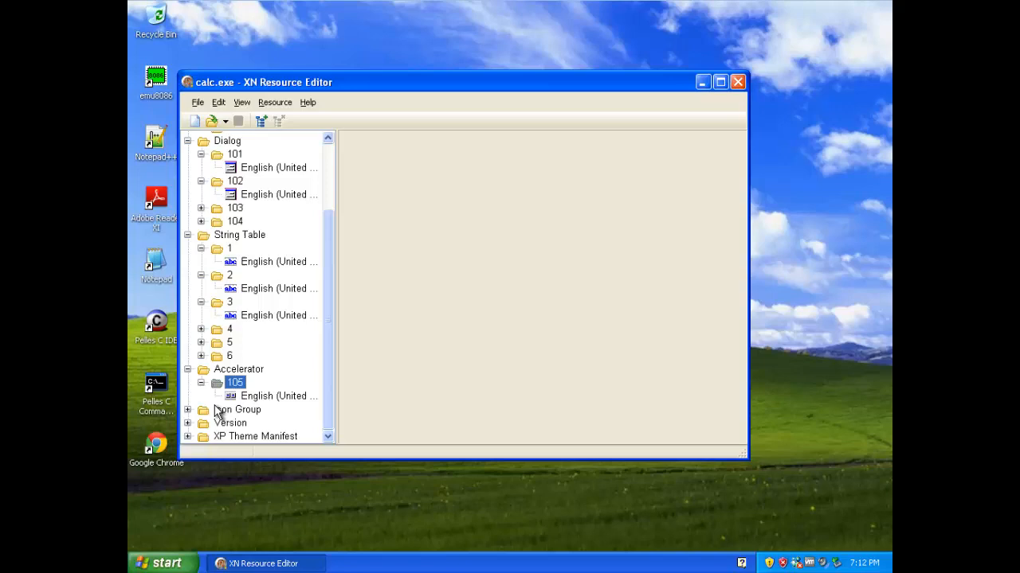
Step: View accelerator 105 and version details (Microsoft Corporation, 5.1.2600.0), then expand XP Theme Manifest
left_click(278, 395)
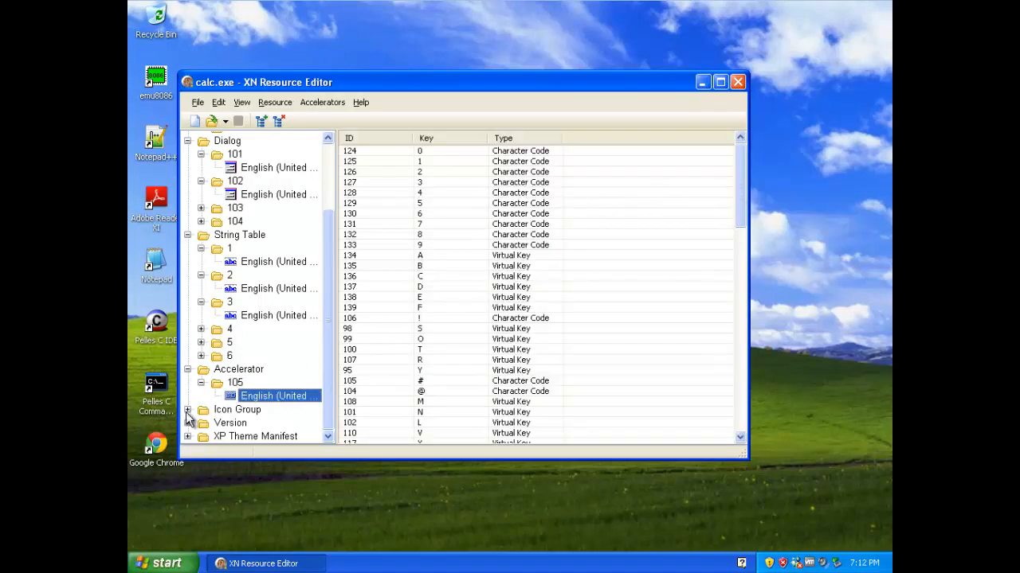
left_click(201, 395)
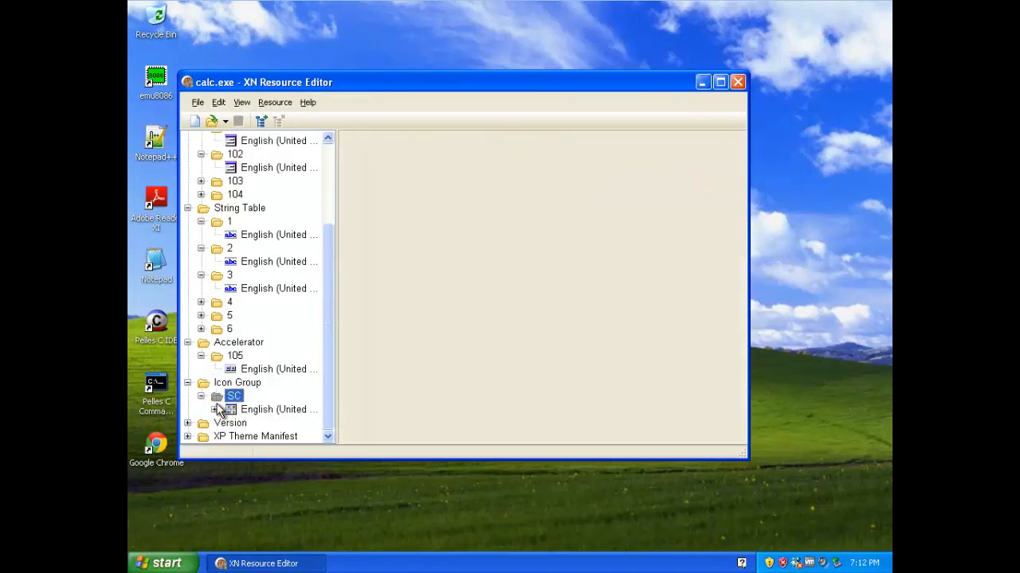
left_click(278, 409)
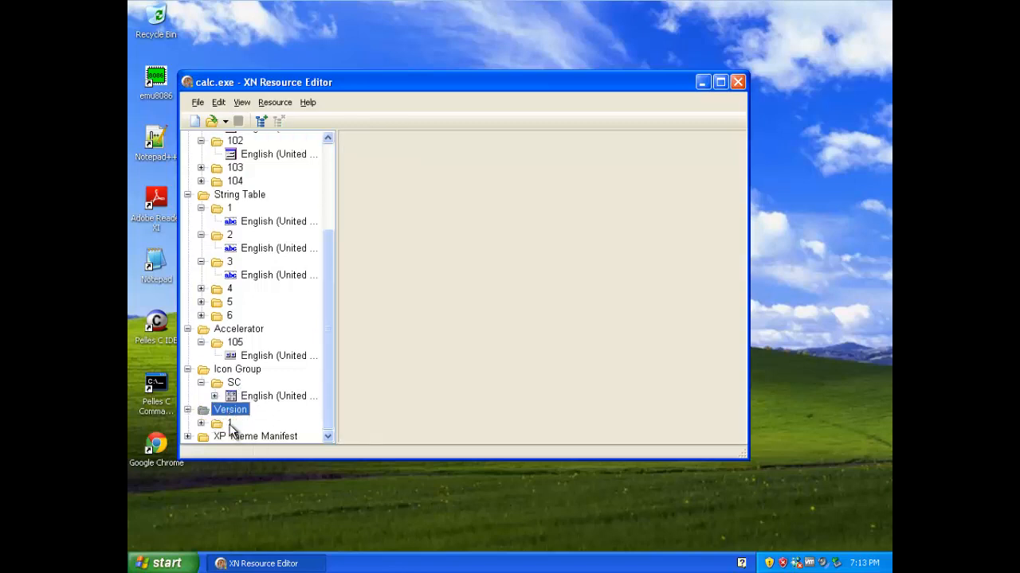
left_click(229, 424)
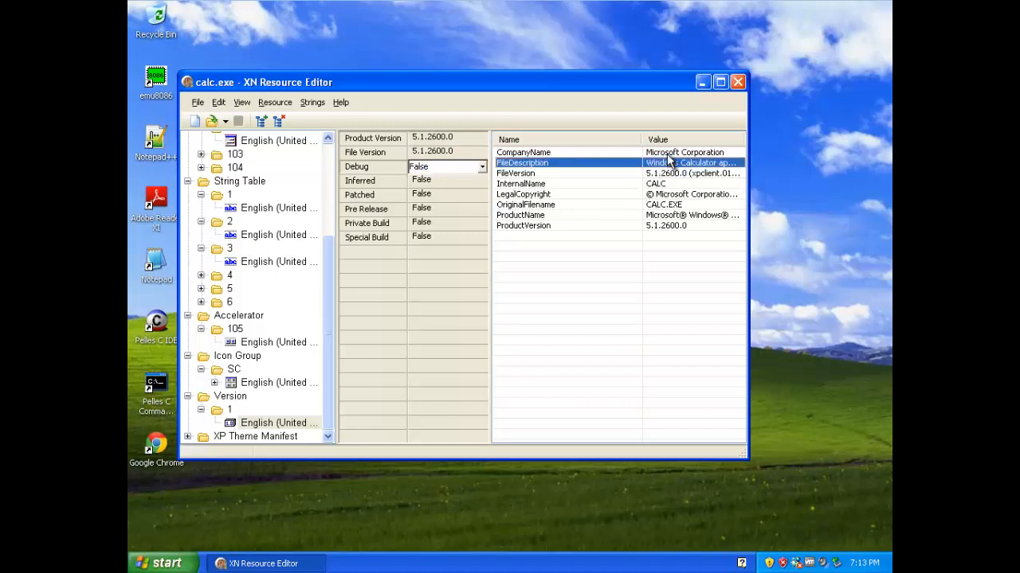
left_click(522, 194)
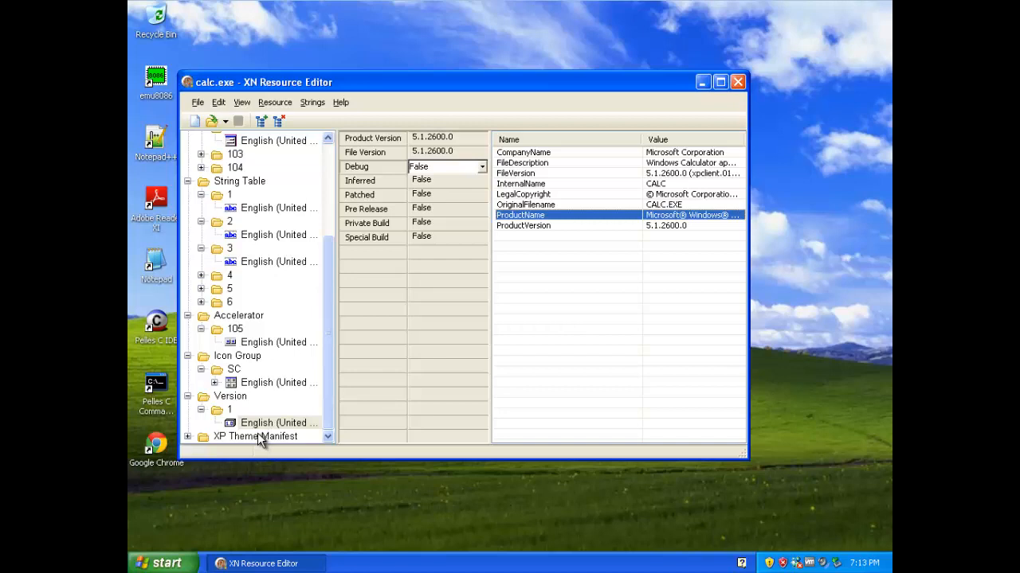
left_click(229, 436)
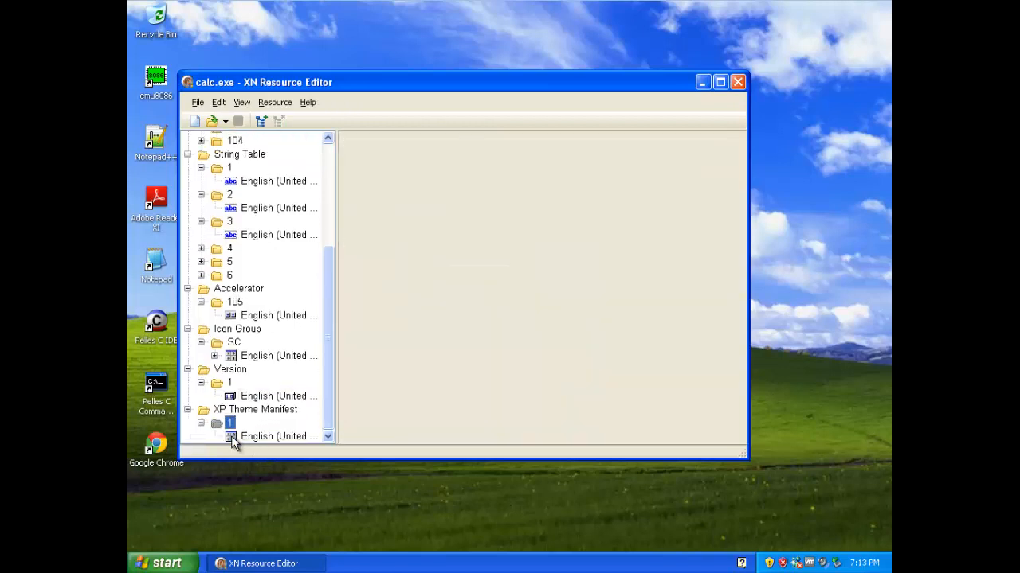
Step: Display the XP theme manifest XML naming Microsoft.Windows.Shell.calc and Common-Controls 6.0.0.0
left_click(279, 437)
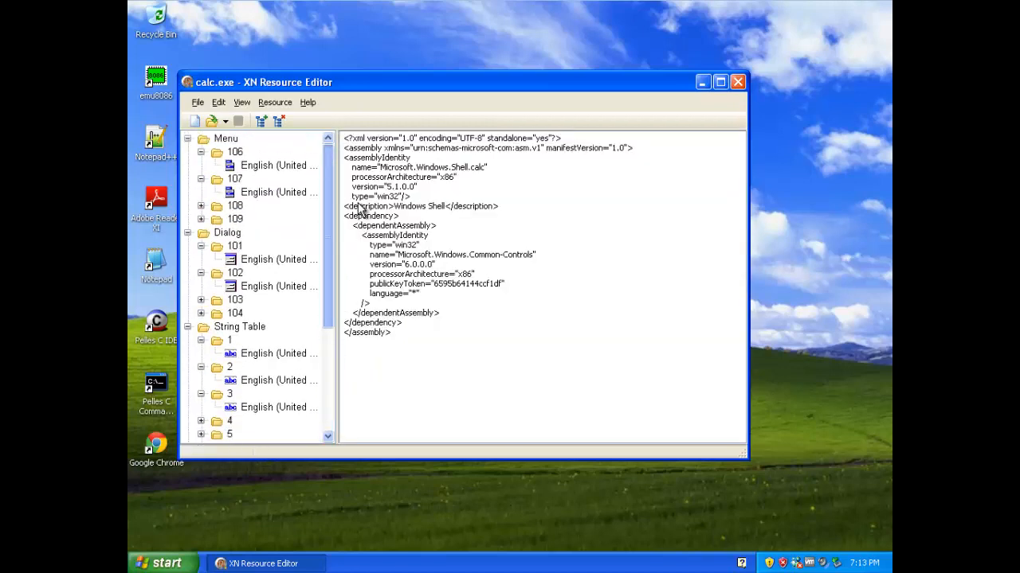
mouse_move(344, 127)
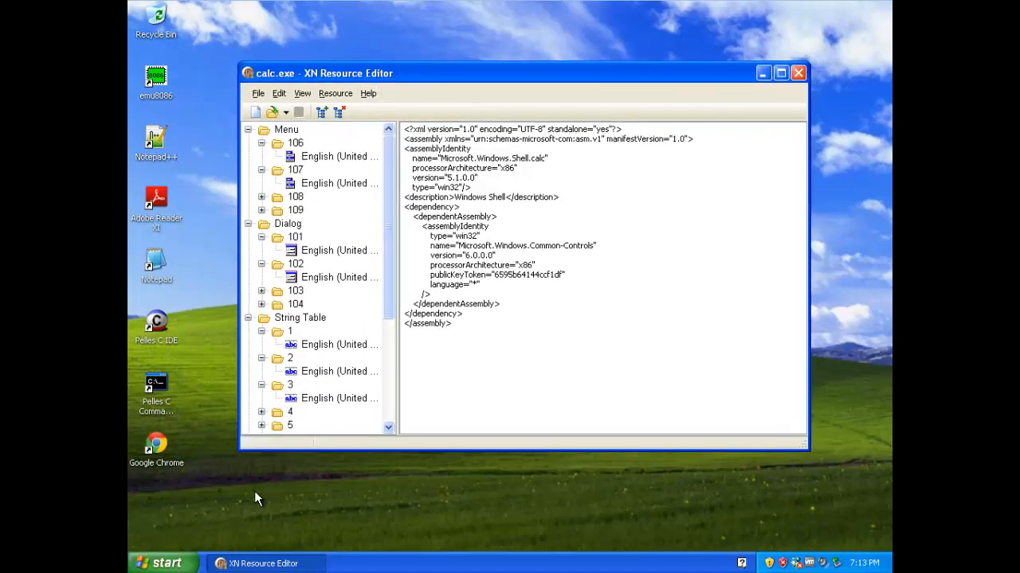
mouse_move(258, 223)
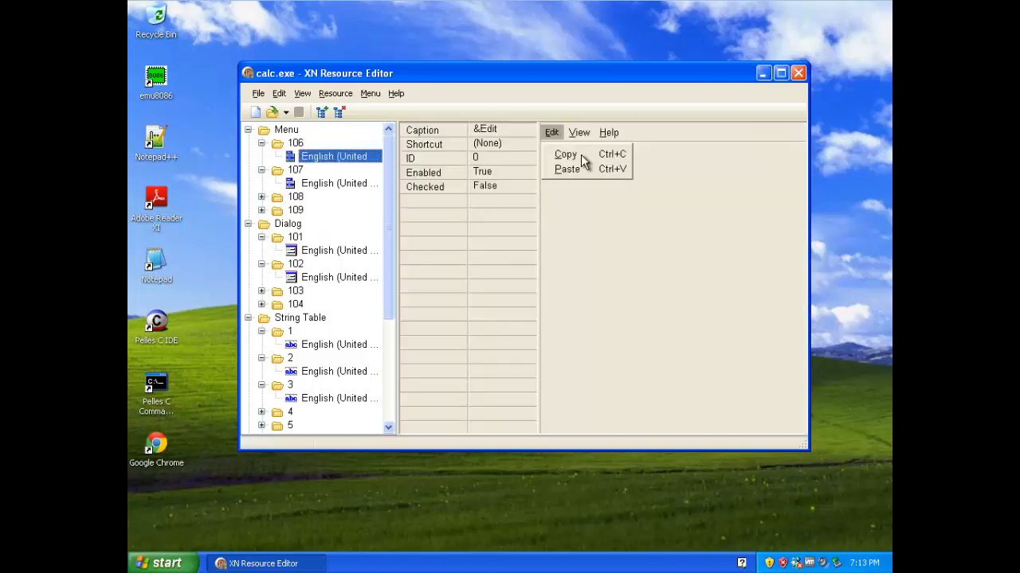
Step: Preview menu 106's View items and compare with the running Calculator's View menu (Standard, Scientific)
left_click(580, 132)
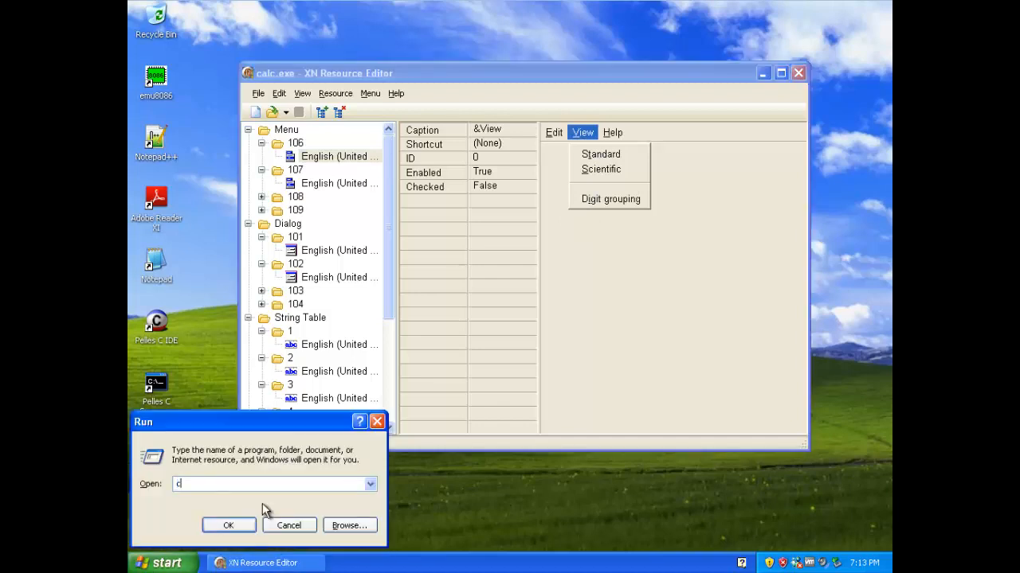
left_click(230, 526)
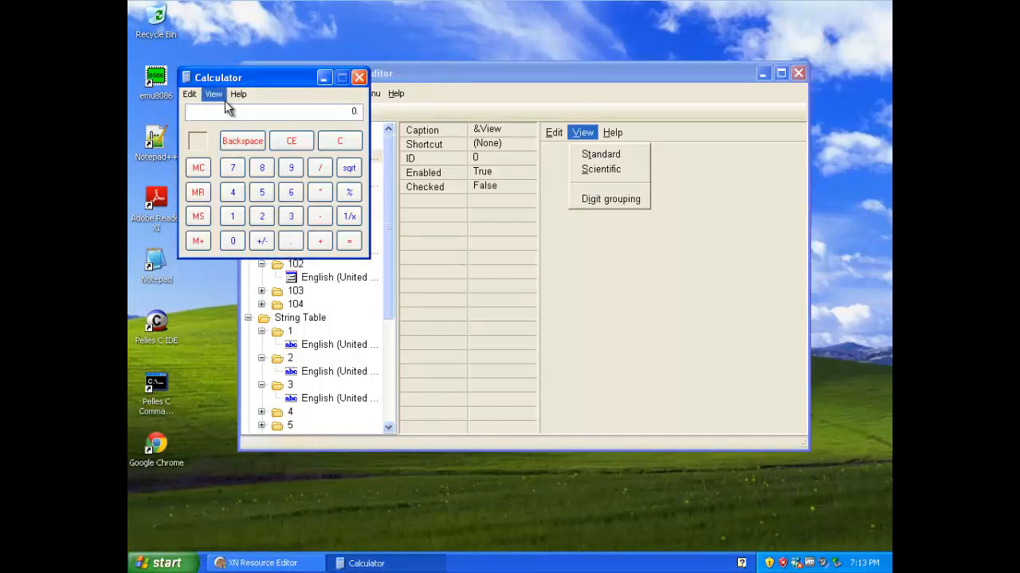
left_click(214, 94)
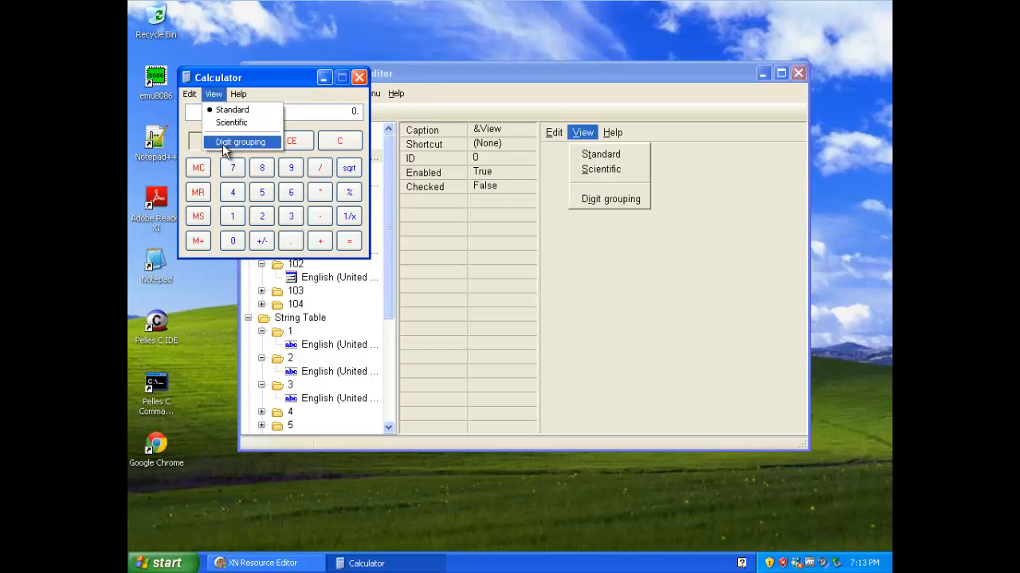
mouse_move(233, 109)
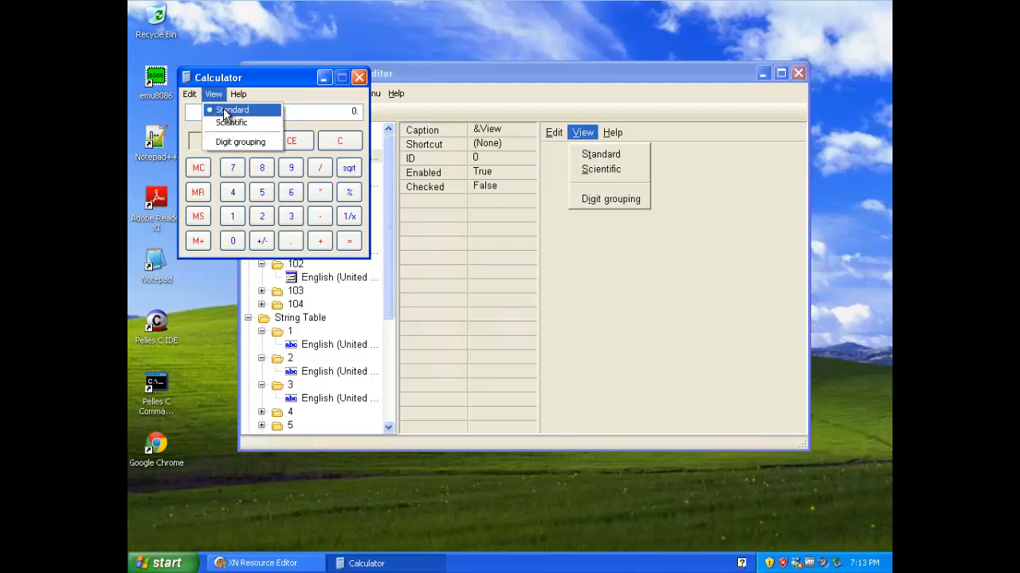
mouse_move(264, 109)
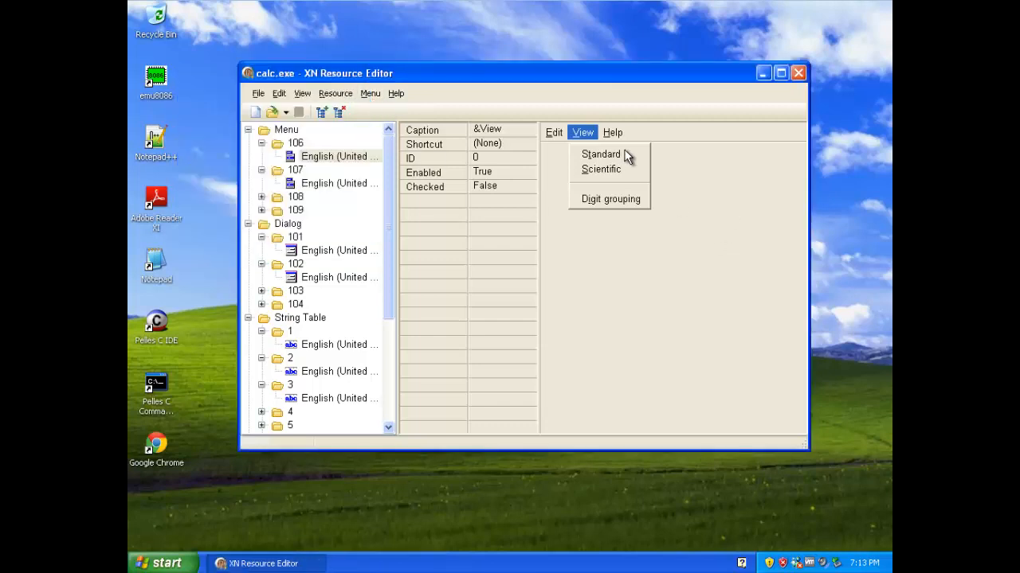
Step: Change the View menu captions Standard to Normal and Scientific to Nerd
left_click(601, 153)
type("Normal")
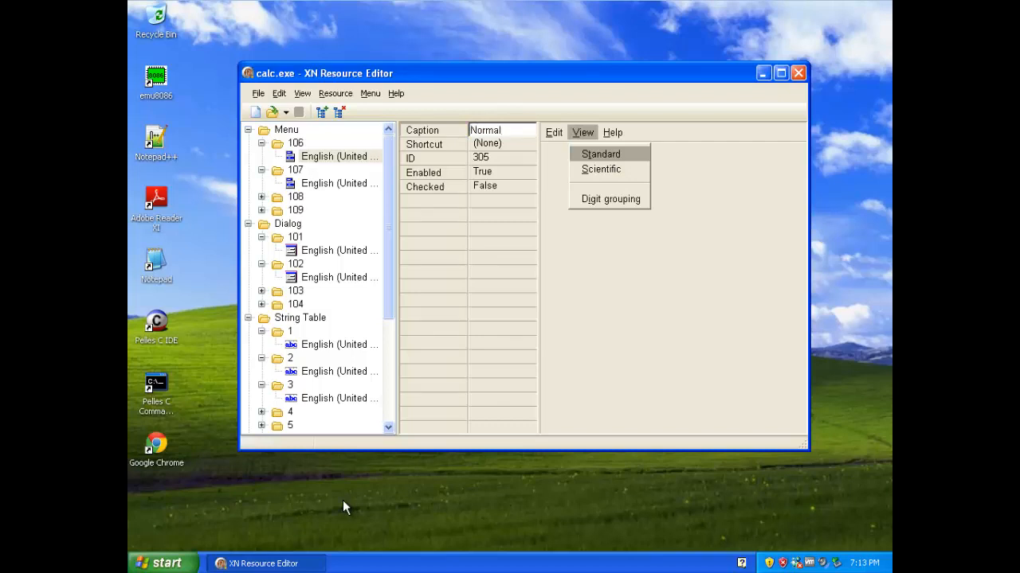
left_click(600, 153)
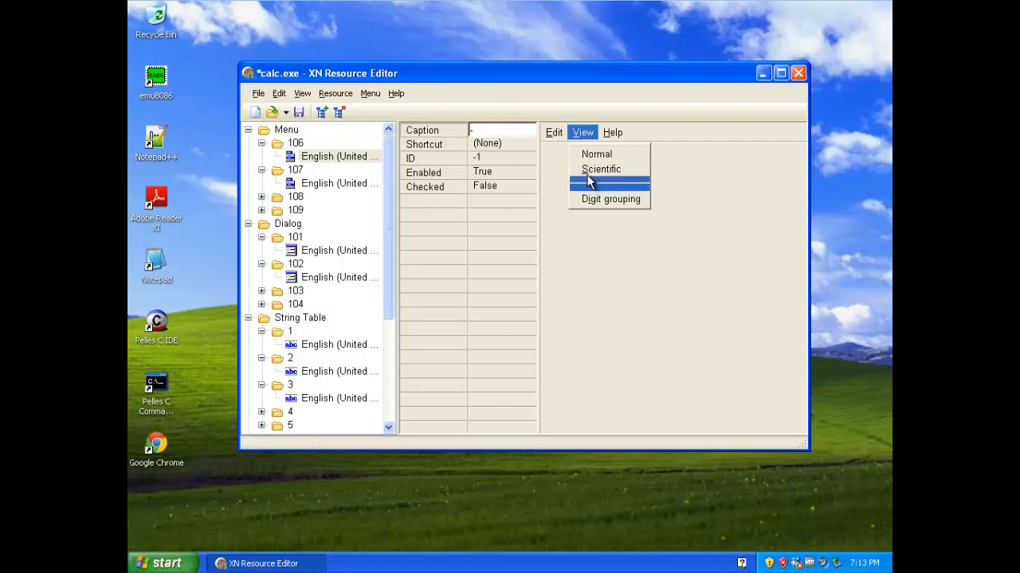
left_click(601, 169)
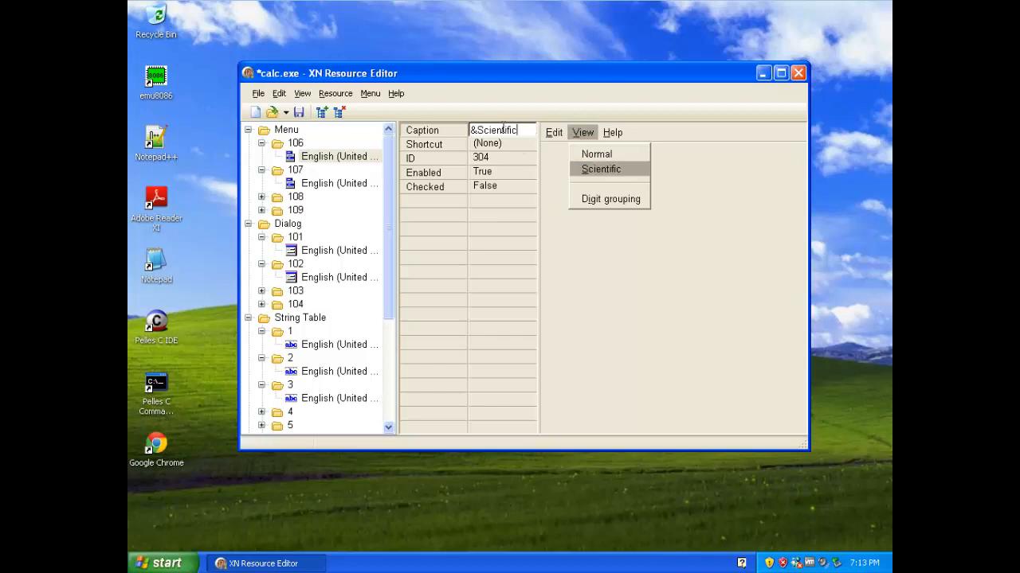
type("Nerd")
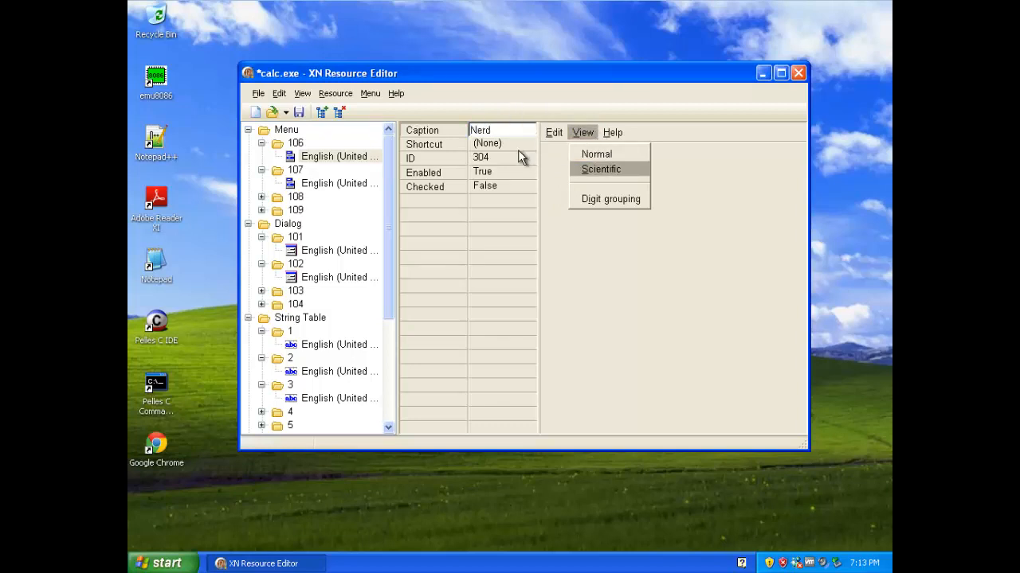
left_click(610, 198)
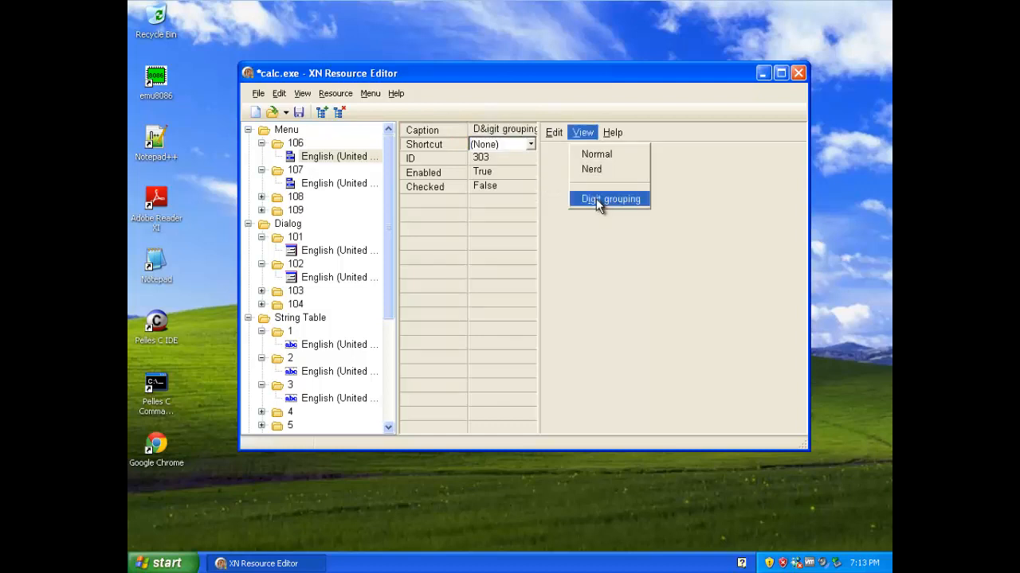
mouse_move(524, 210)
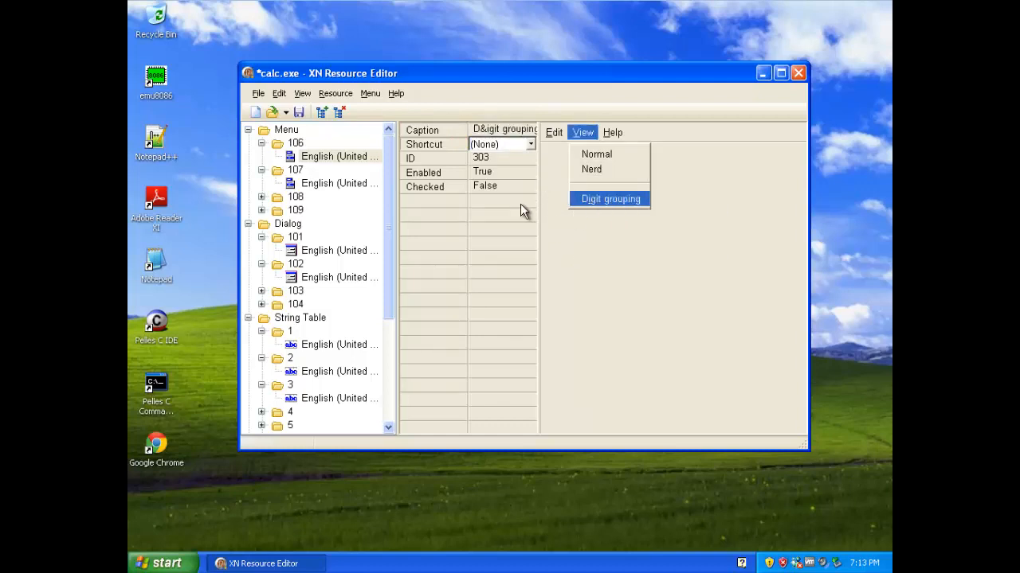
left_click(258, 92)
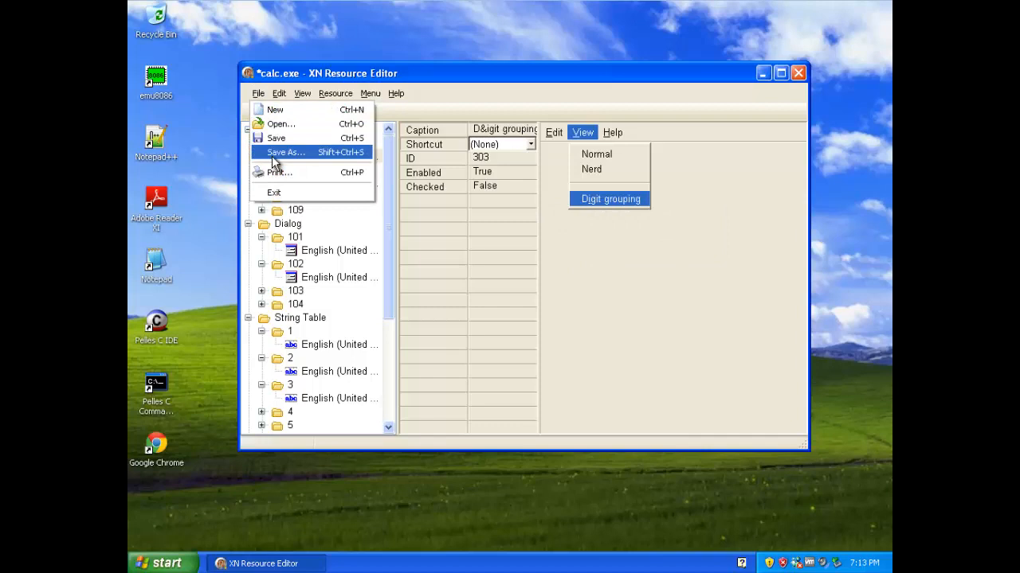
Step: Save the modified executable as a copy named calc on the desktop
left_click(285, 153)
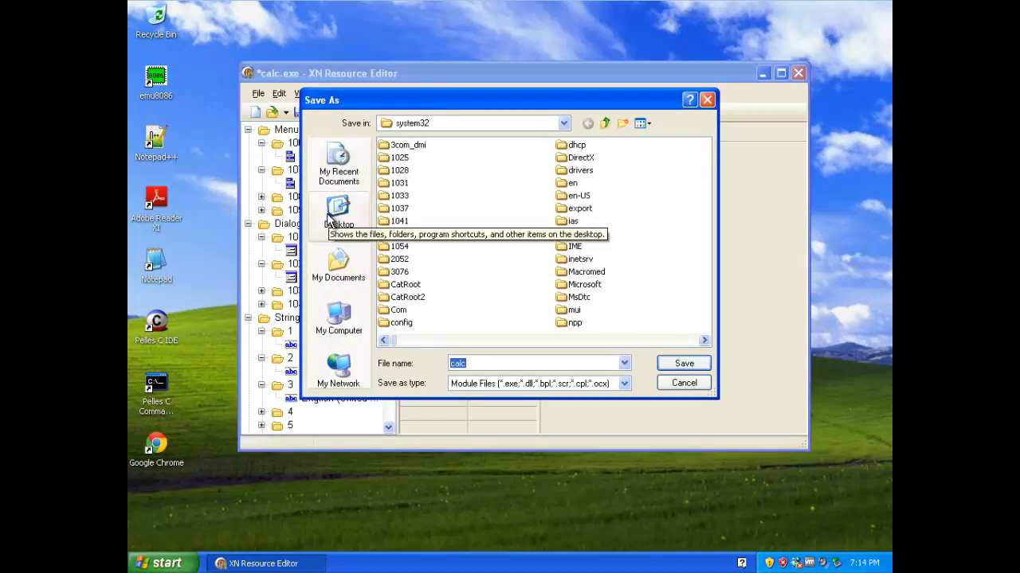
left_click(338, 215)
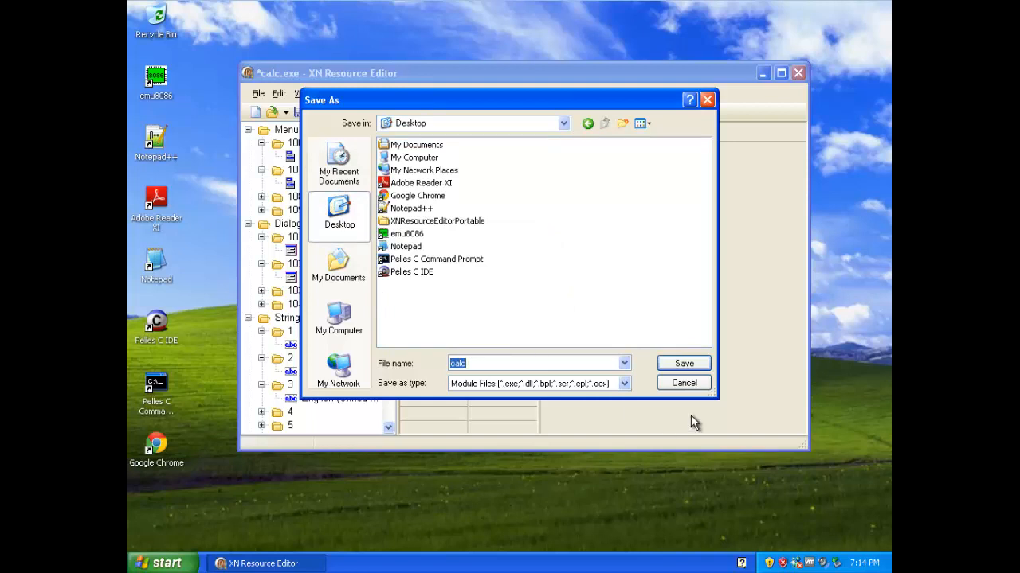
left_click(682, 364)
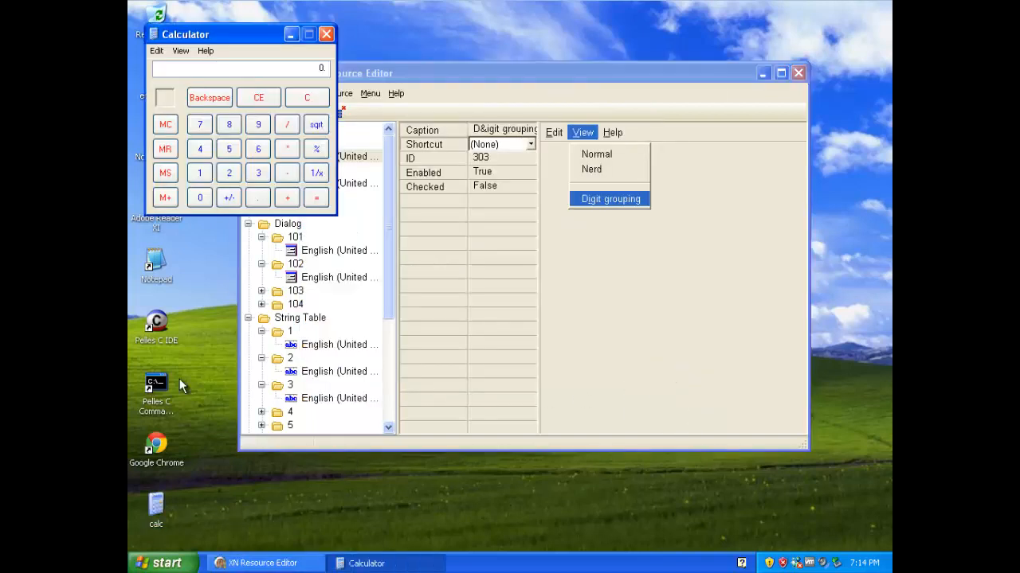
Step: Run the original calc.exe and compare View menus: Standard/Scientific in the original, Normal/Nerd in the copy
left_click(180, 49)
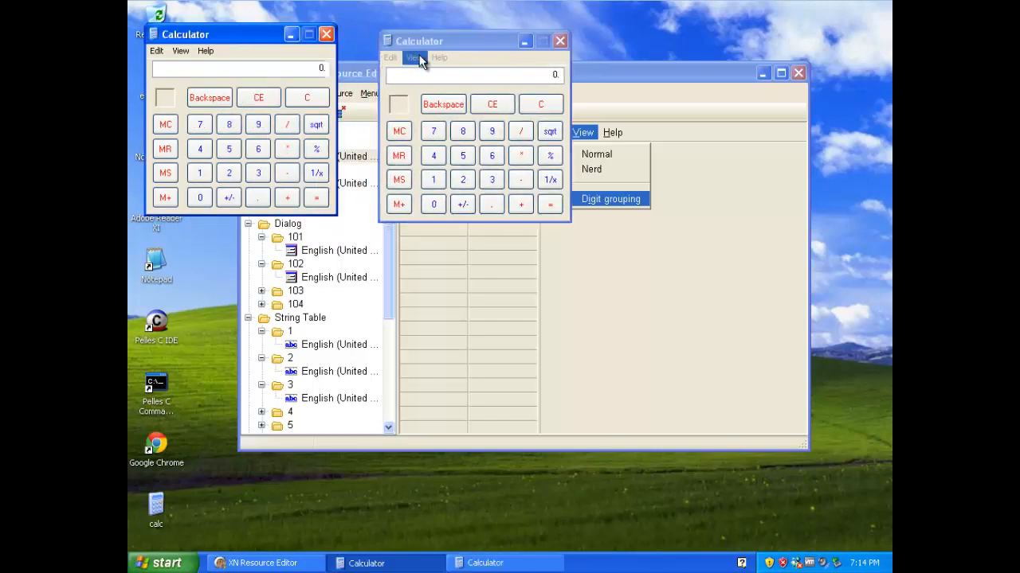
left_click(415, 58)
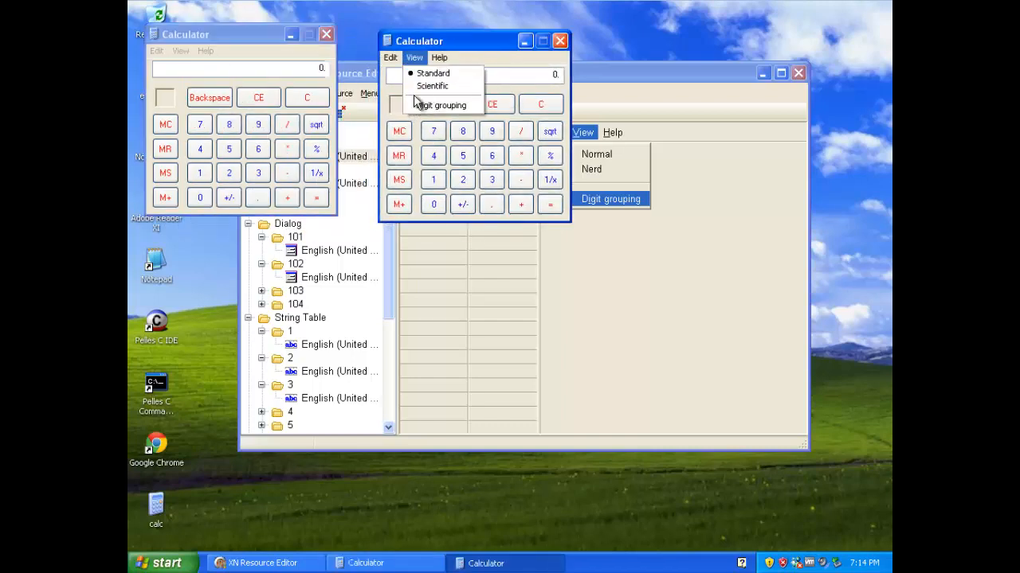
left_click(182, 49)
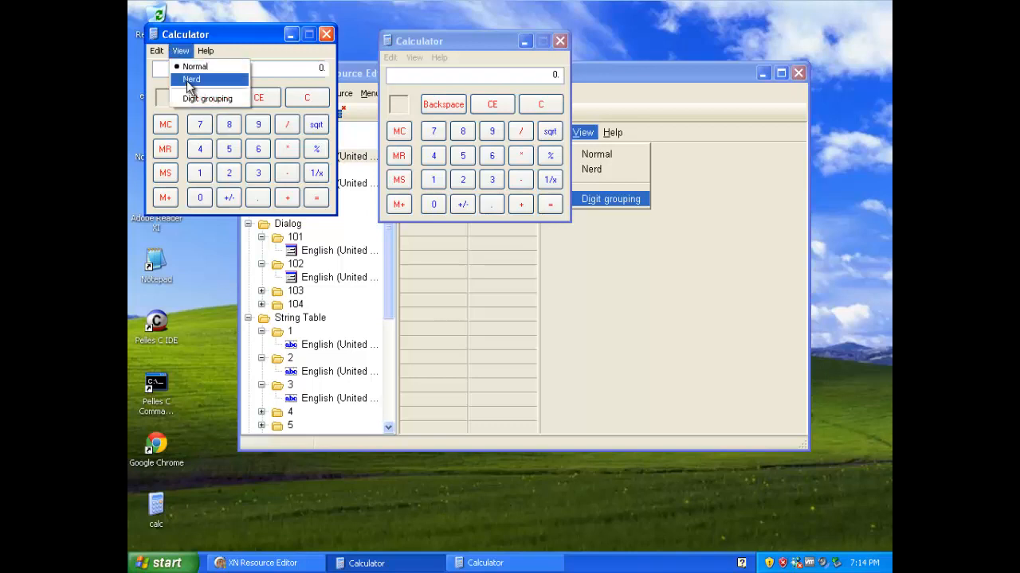
left_click(205, 49)
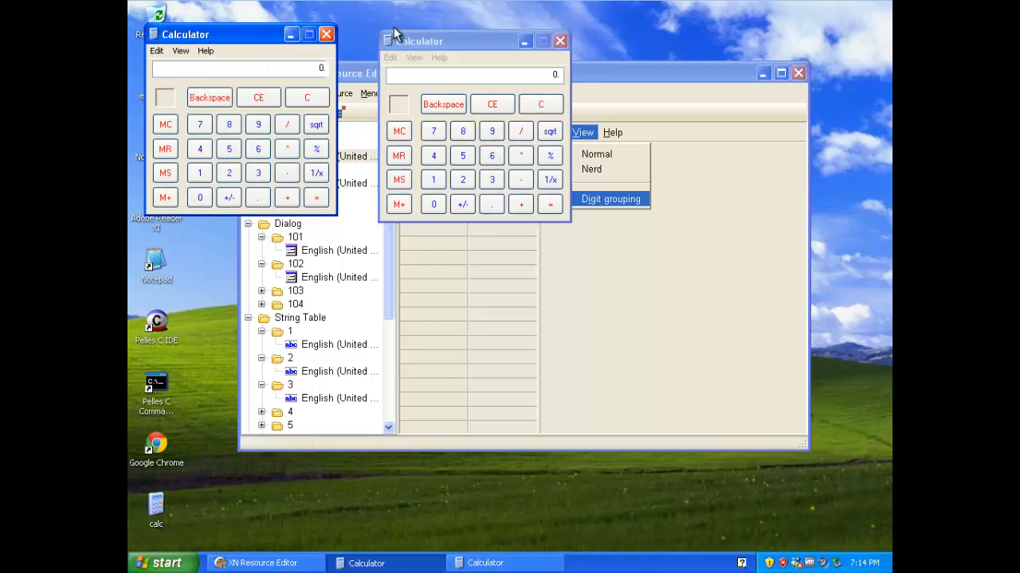
mouse_move(589, 120)
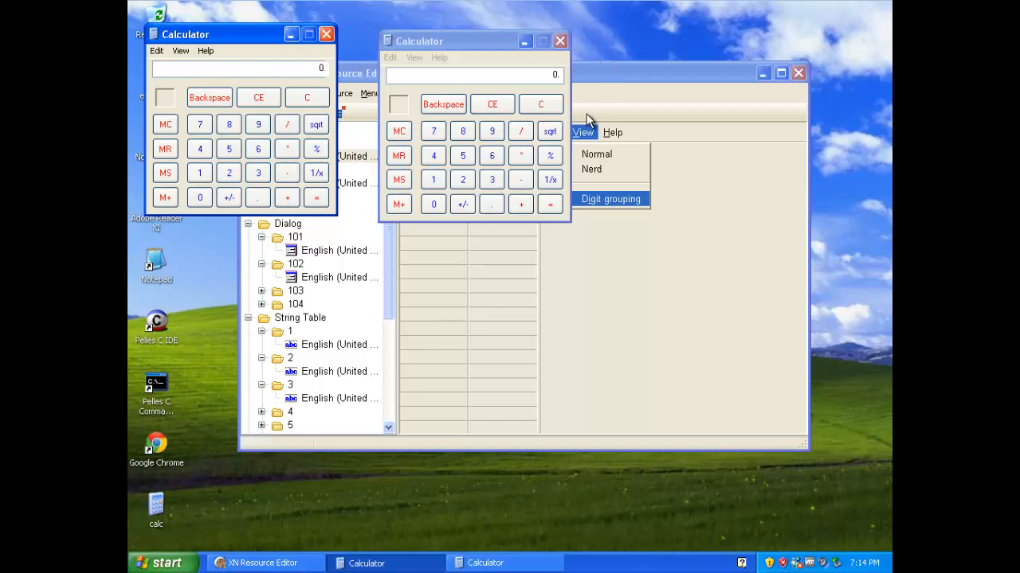
mouse_move(698, 237)
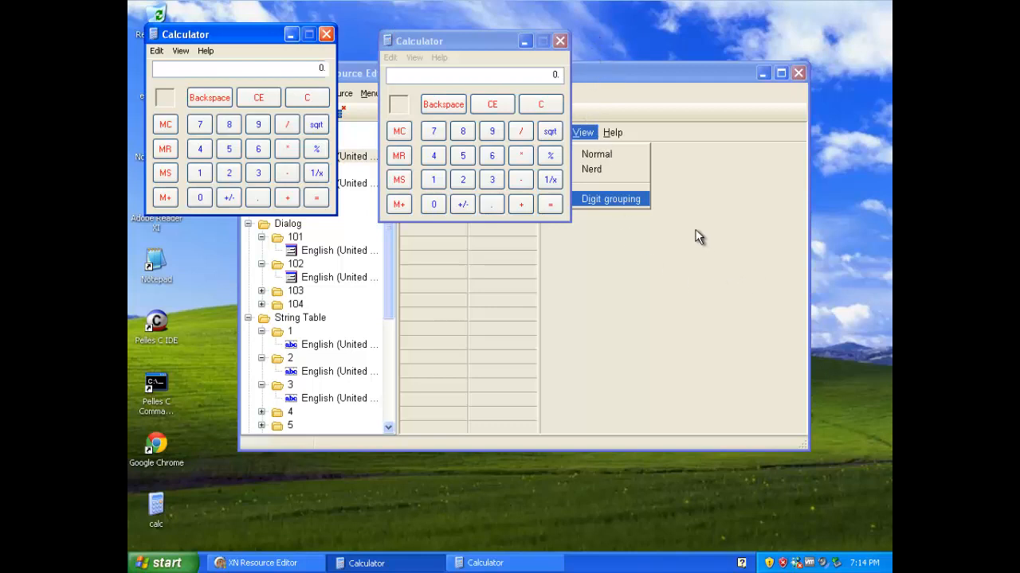